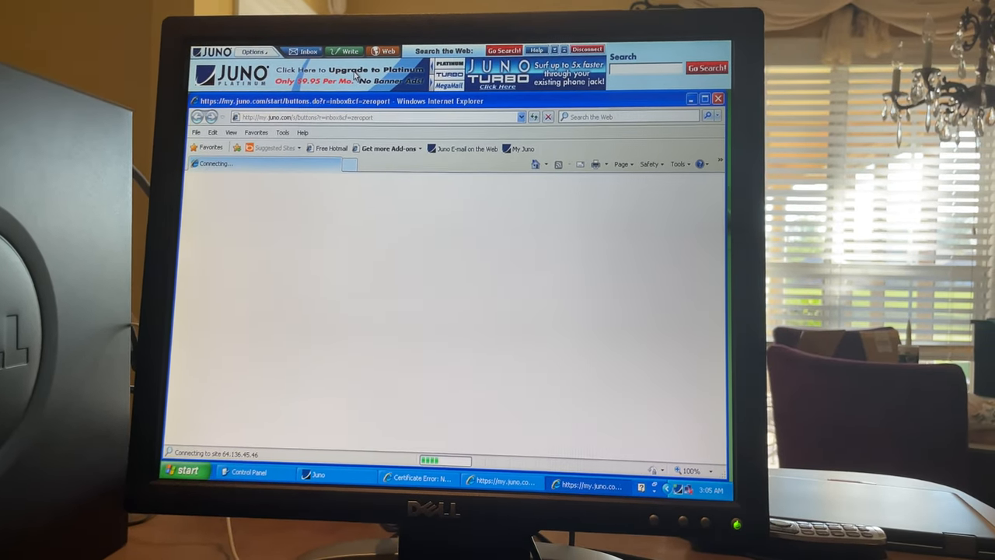
# Choose Web from Juno's Options menu to open Juno's web start page
pyautogui.click(254, 52)
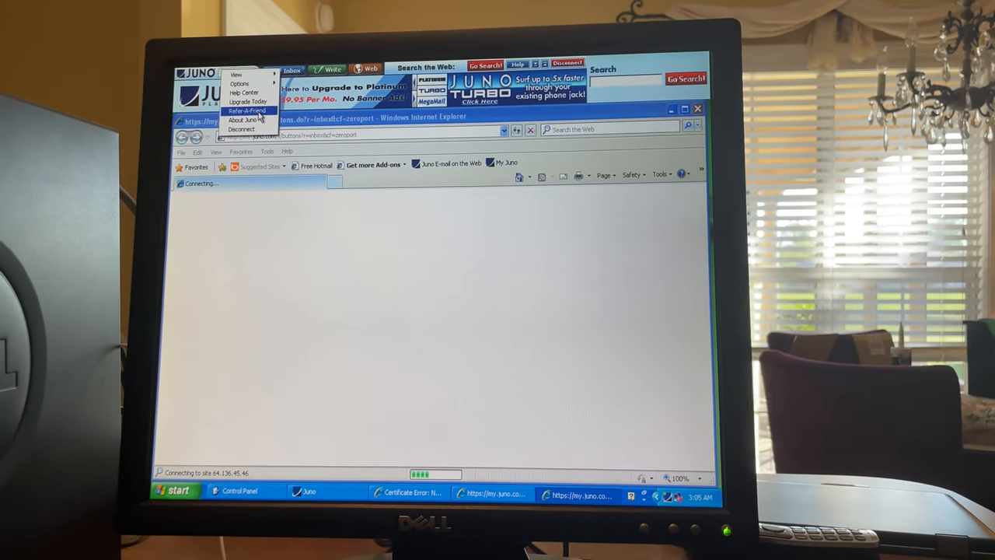
pyautogui.click(245, 111)
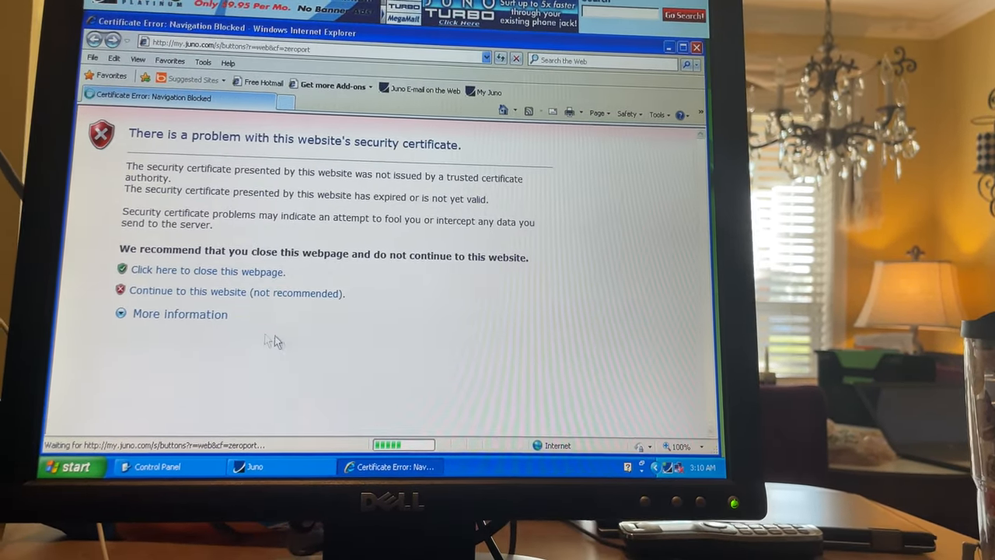
# Continue past the certificate warning to the My Juno sign-in start page
pyautogui.click(180, 313)
pyautogui.write('googl')
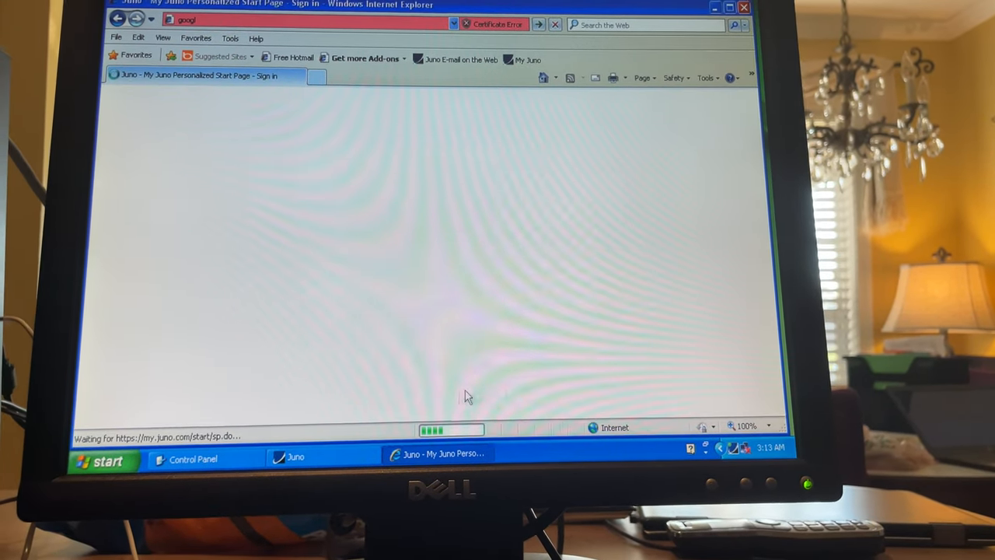
# View the sign-in page's File > Properties, confirming its encrypted TLS connection
pyautogui.click(116, 39)
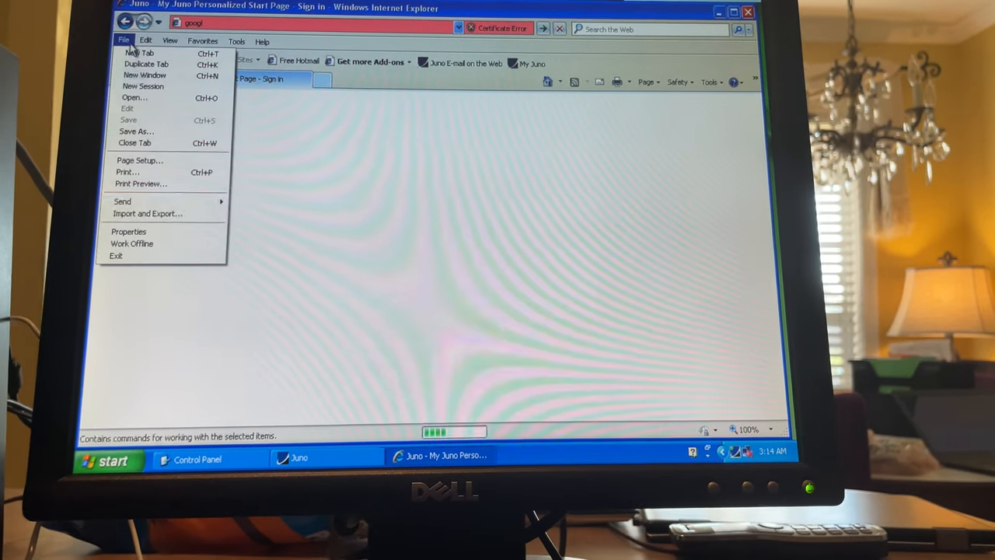
pyautogui.click(128, 230)
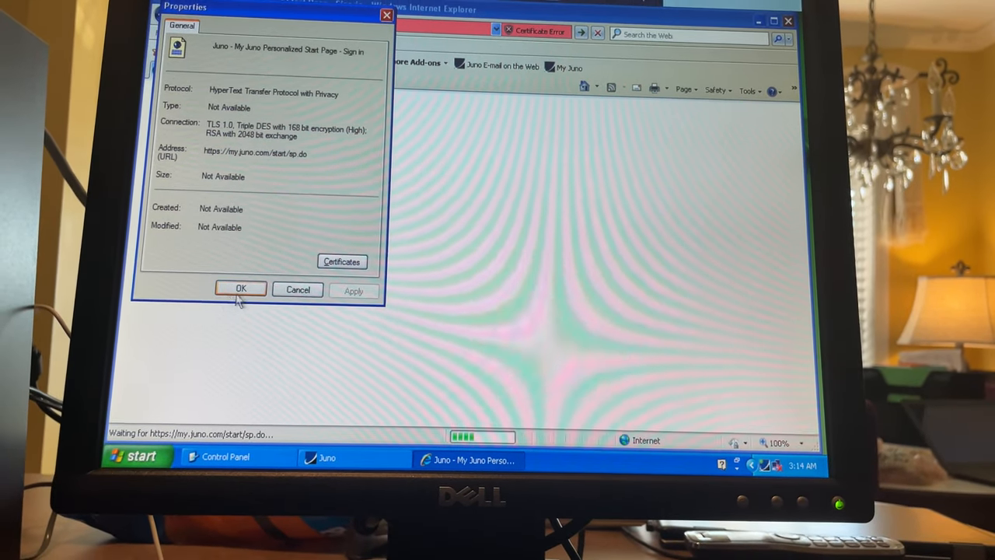
pyautogui.click(240, 289)
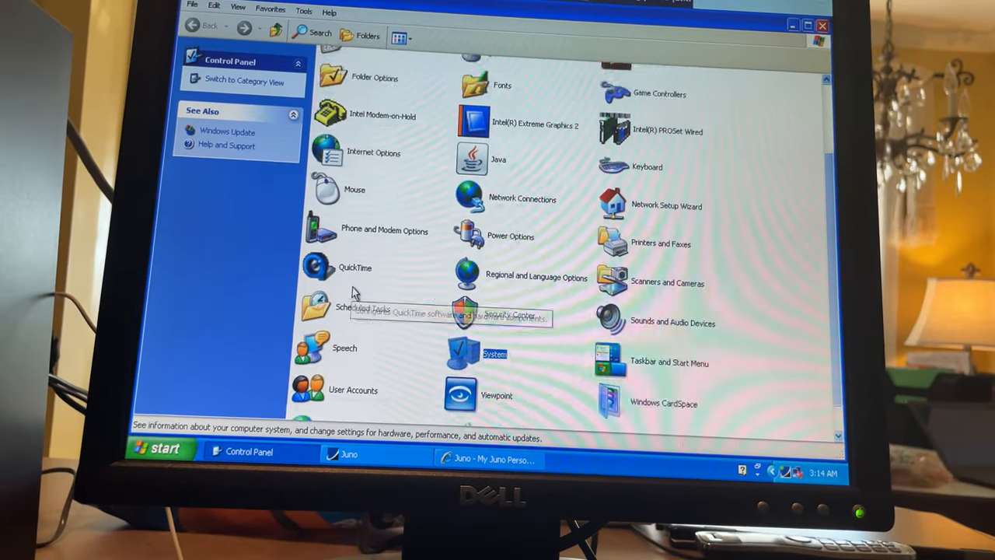
# Review the Intel Modem-on-Hold Customize and Communication settings, then close them
pyautogui.scroll(3)
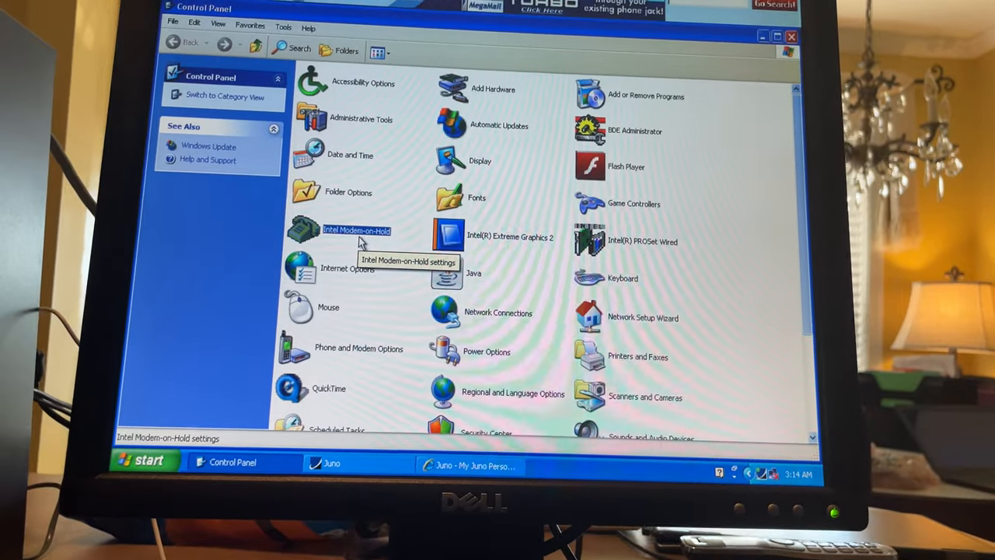
pyautogui.doubleClick(356, 230)
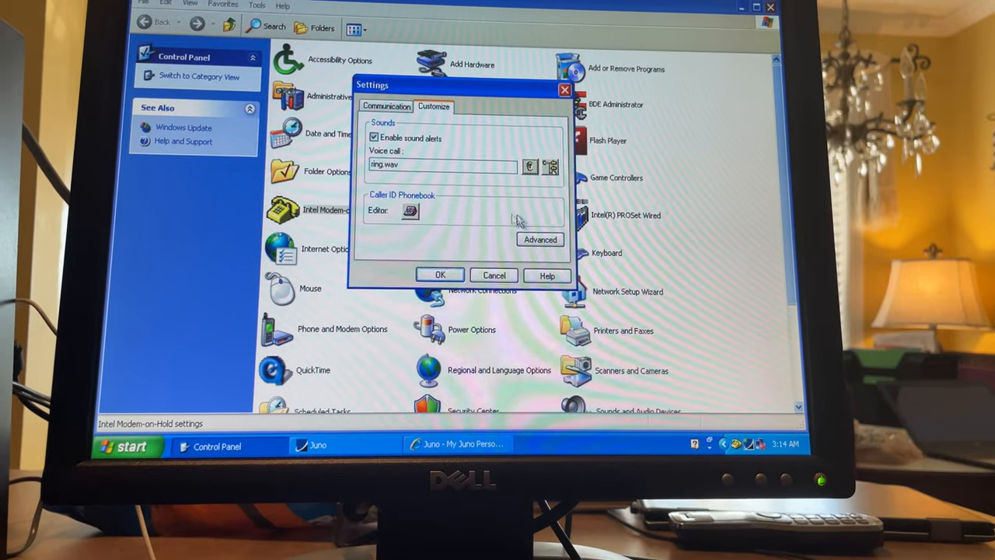
pyautogui.click(387, 106)
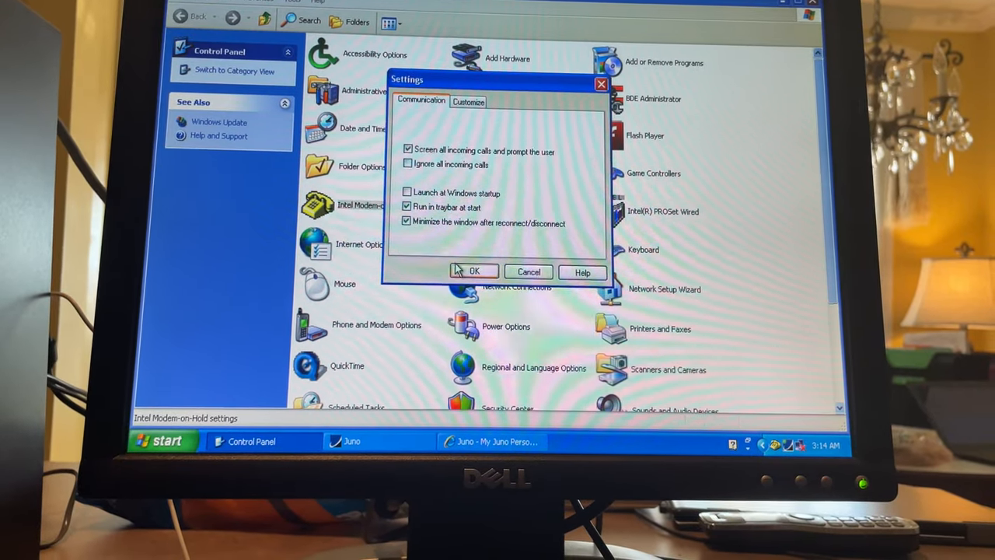
pyautogui.click(474, 270)
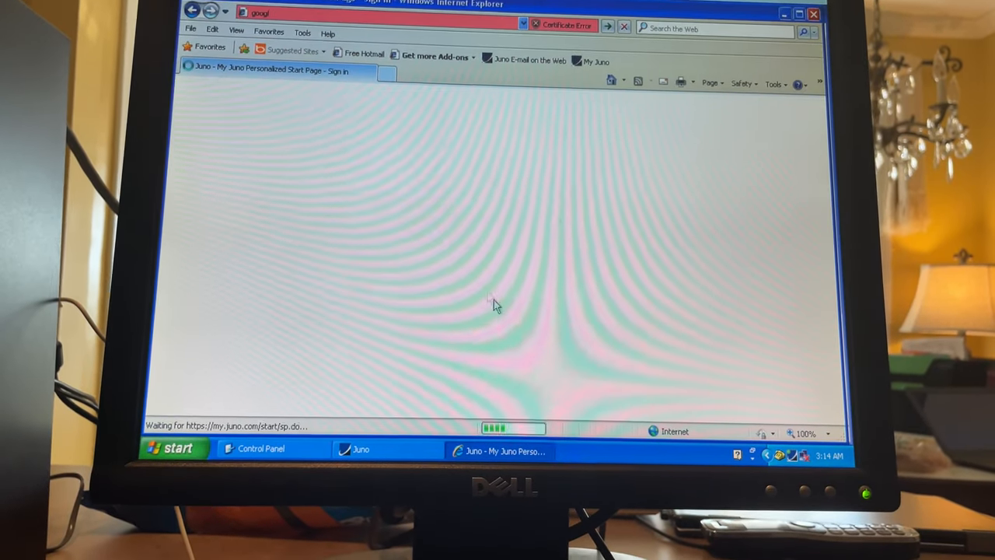
# In Phone and Modem Options, view the Intel 537EP modem on COM3 and telephony providers
pyautogui.click(260, 447)
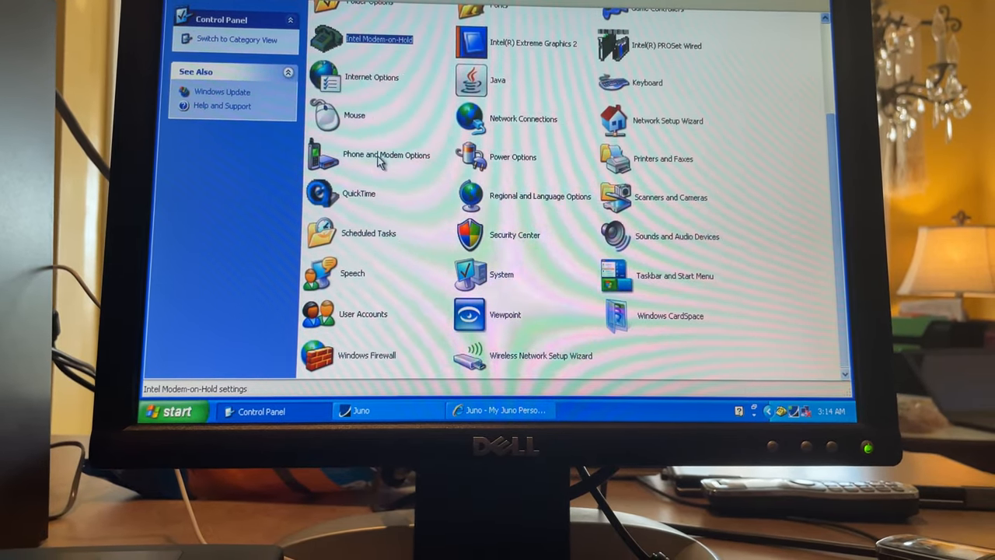
pyautogui.doubleClick(387, 155)
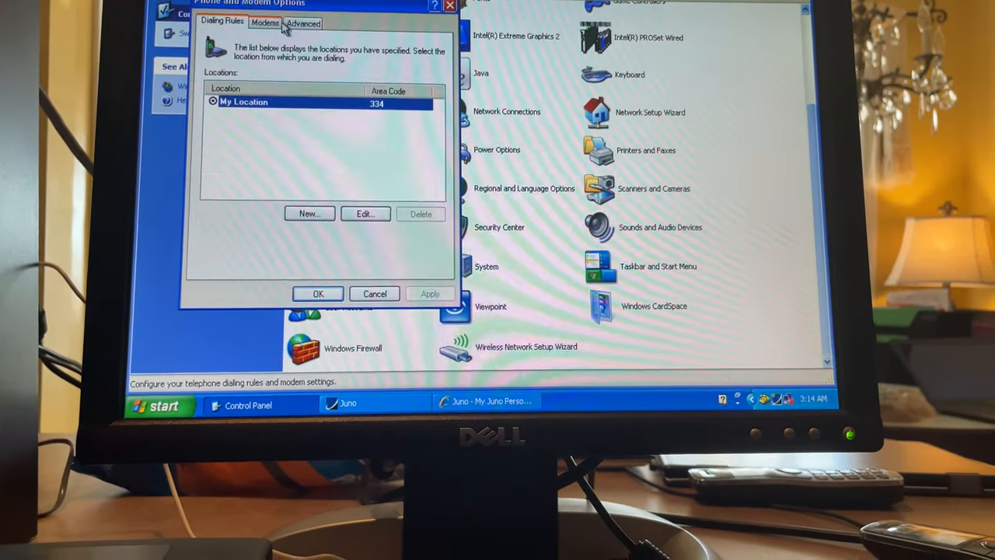
pyautogui.click(265, 22)
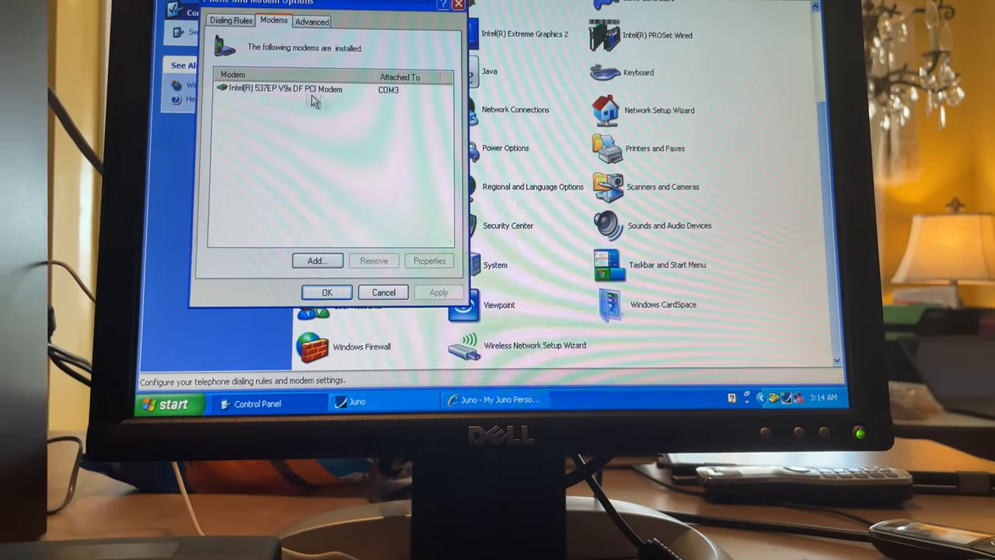
pyautogui.click(311, 21)
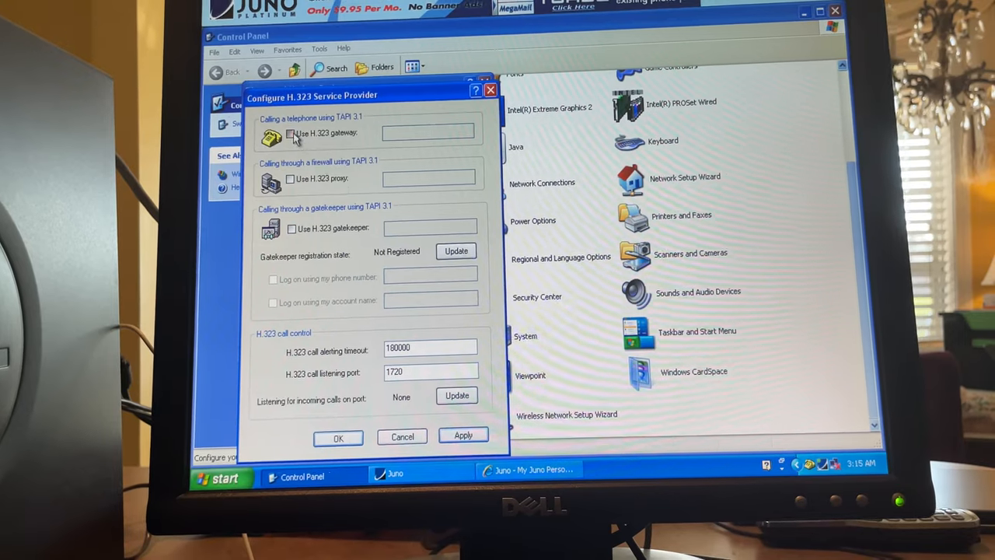
# Tick Use H.323 gateway, inspect the gateway address field, and close the H.323 configuration
pyautogui.click(291, 134)
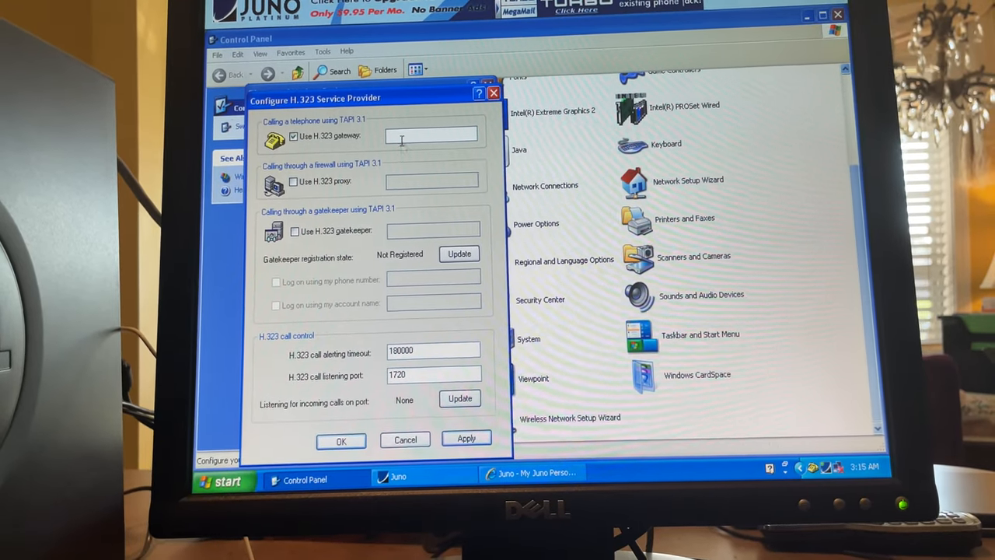
pyautogui.click(291, 182)
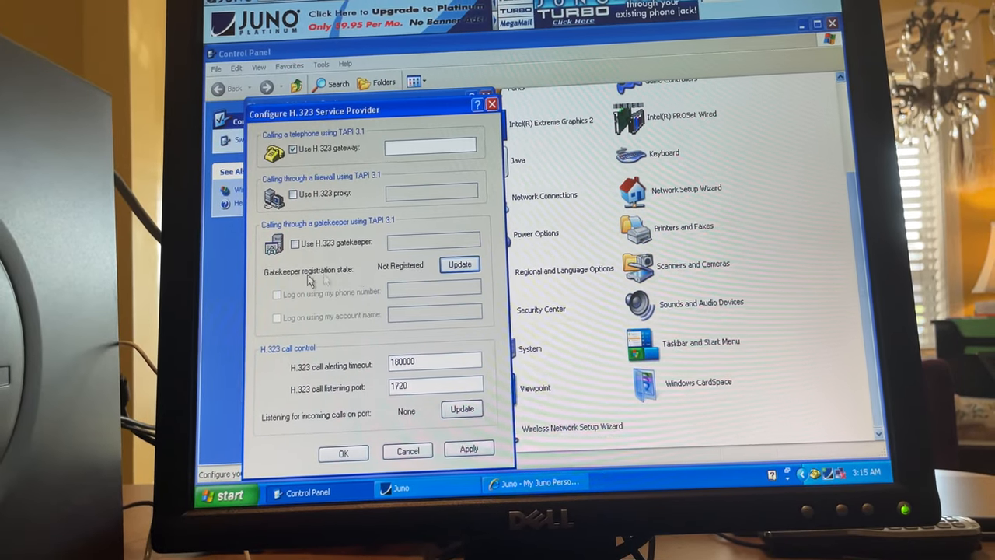
pyautogui.click(293, 242)
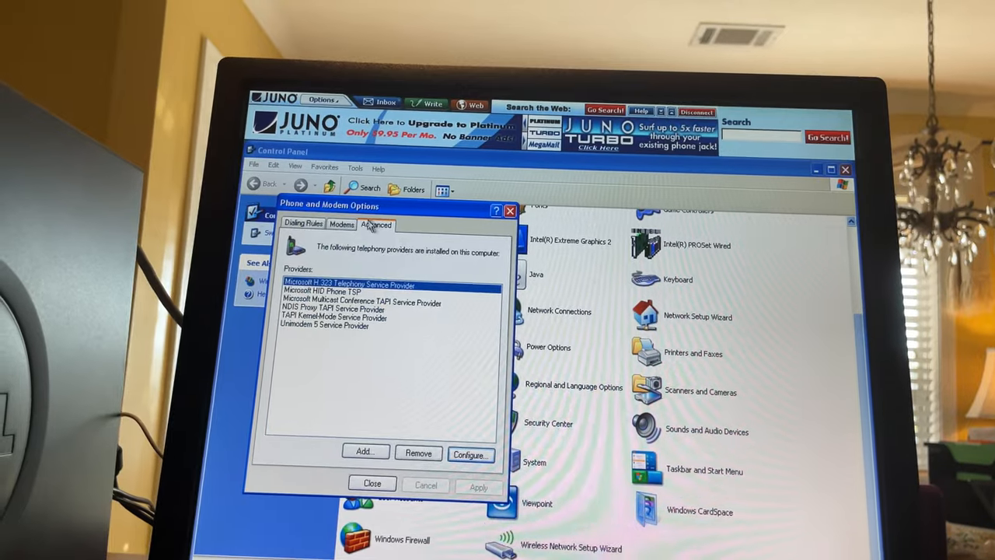
# Browse the Intel 537EP modem's device usage, diagnostics and advanced initialization settings
pyautogui.click(341, 224)
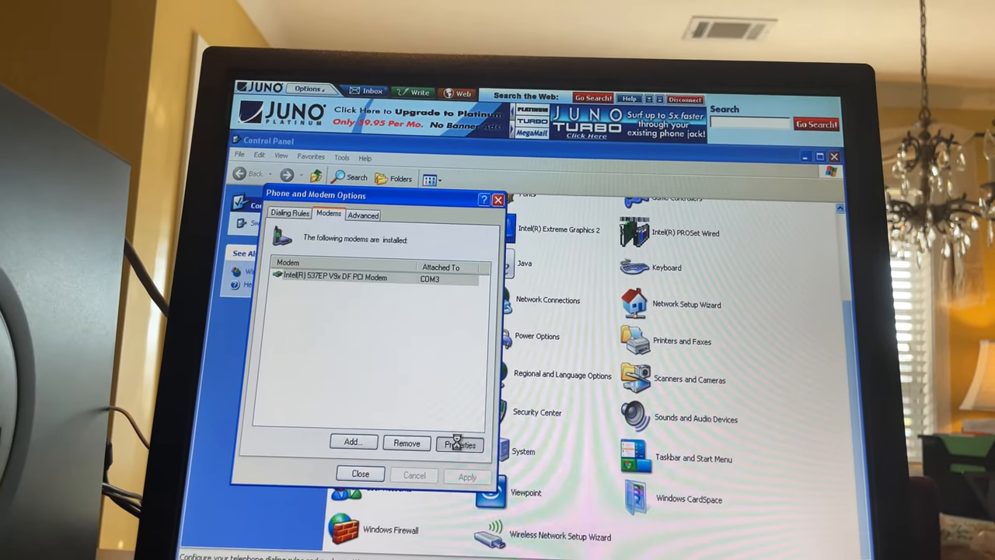
pyautogui.click(459, 444)
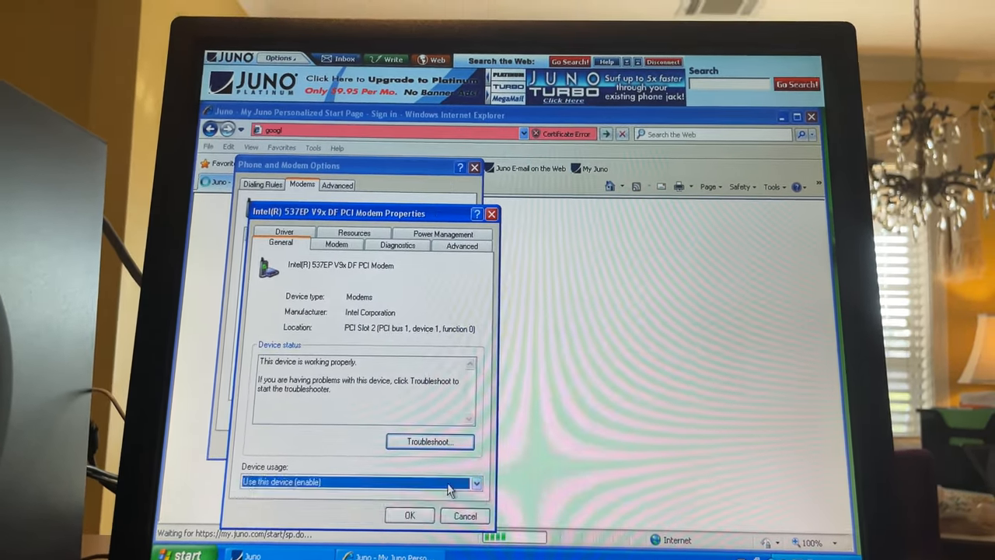
pyautogui.click(336, 244)
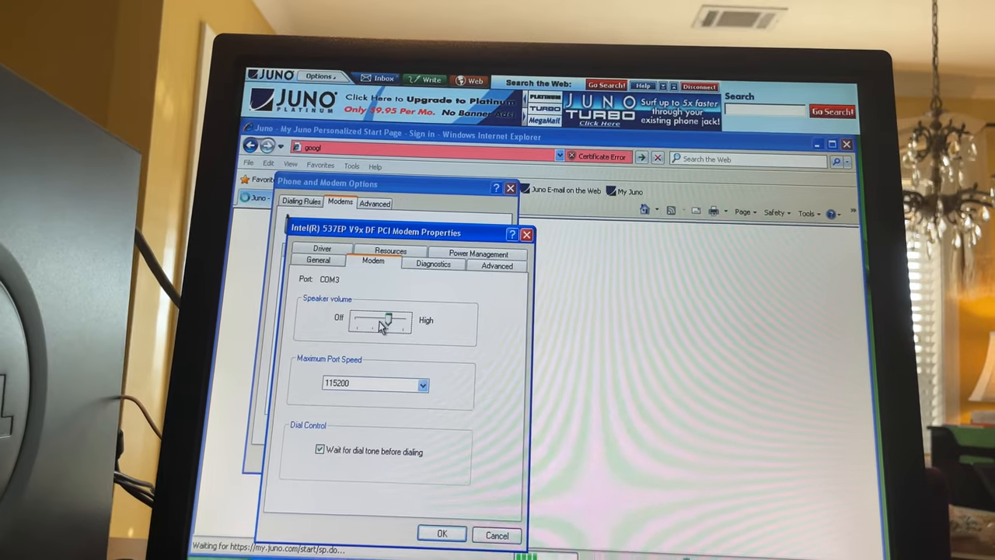
pyautogui.click(427, 266)
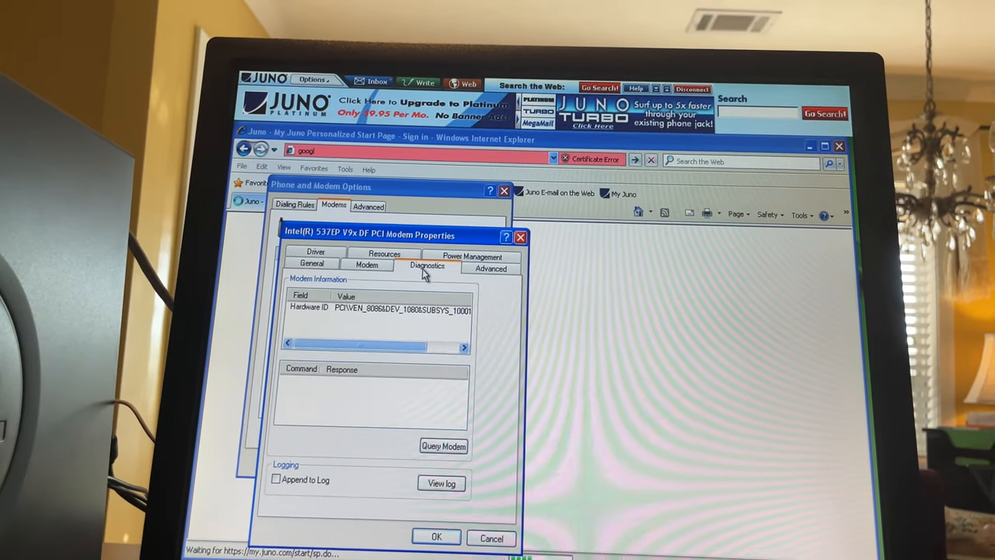
pyautogui.click(490, 268)
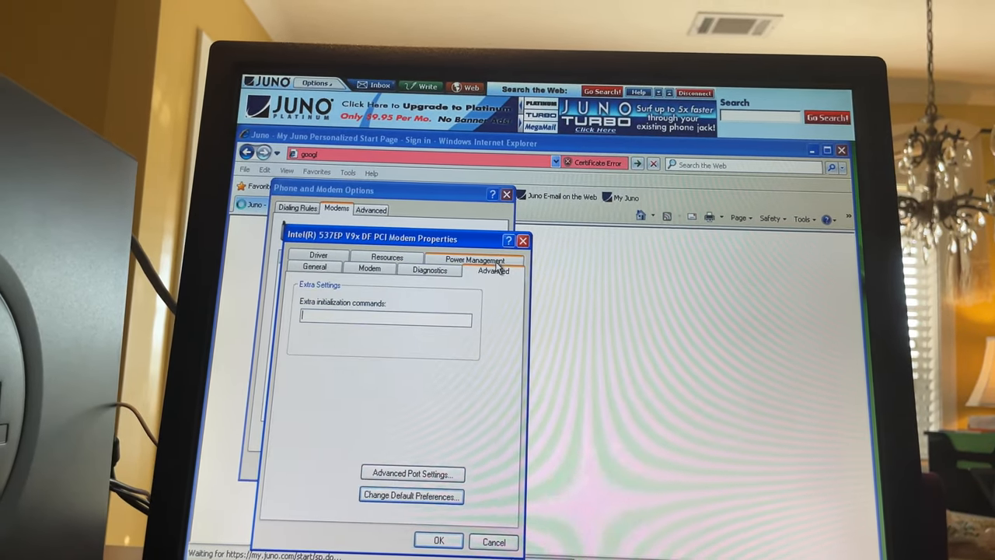
pyautogui.click(381, 268)
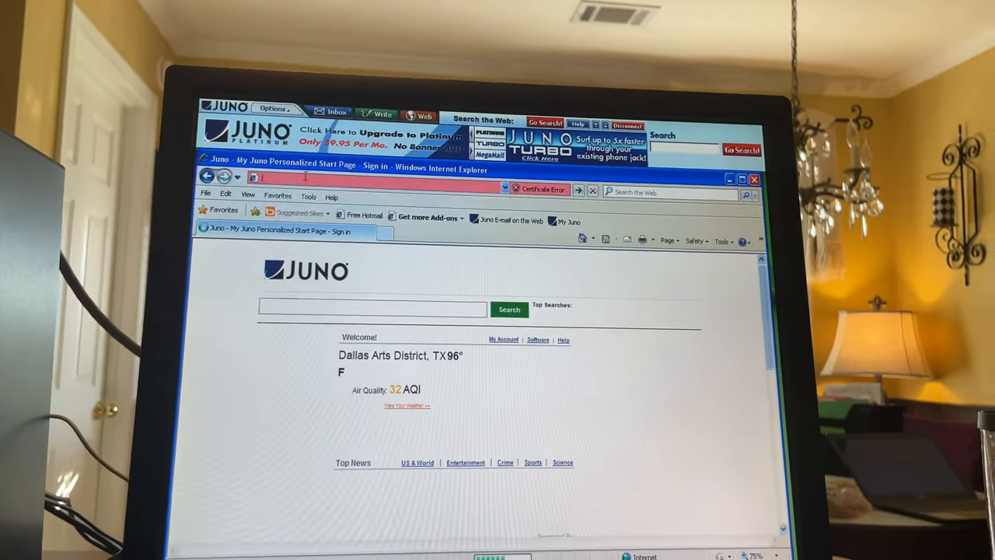
# Enter google in the address bar, ending in a cannot-display-webpage error
pyautogui.write('googl')
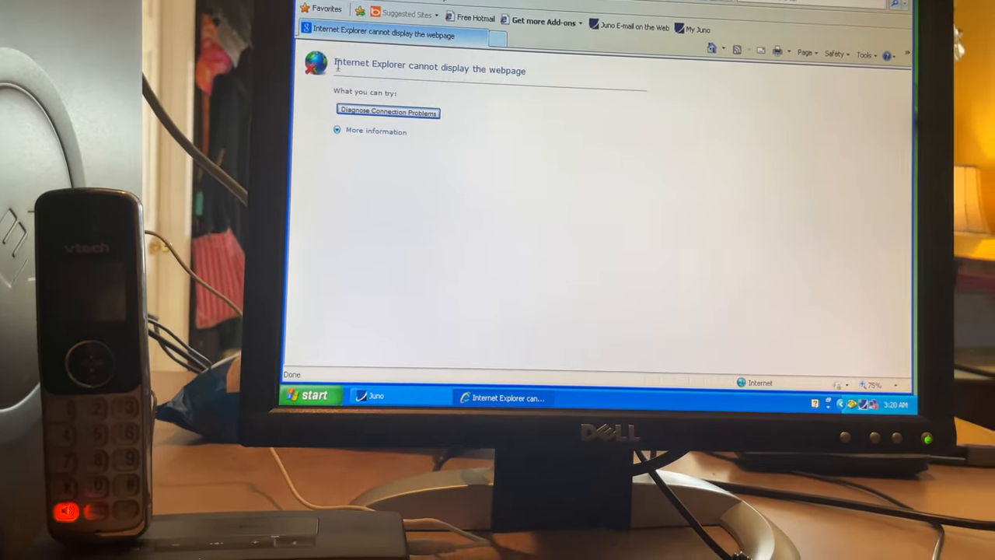
# Expand More information and cancel the InPrivate Filtering prompt as google.com reloads
pyautogui.click(375, 130)
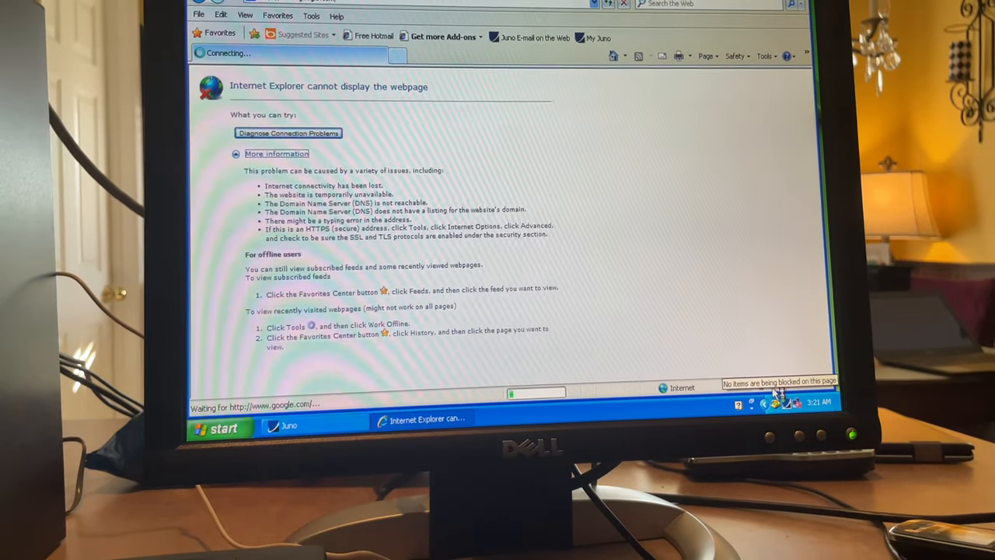
pyautogui.click(778, 397)
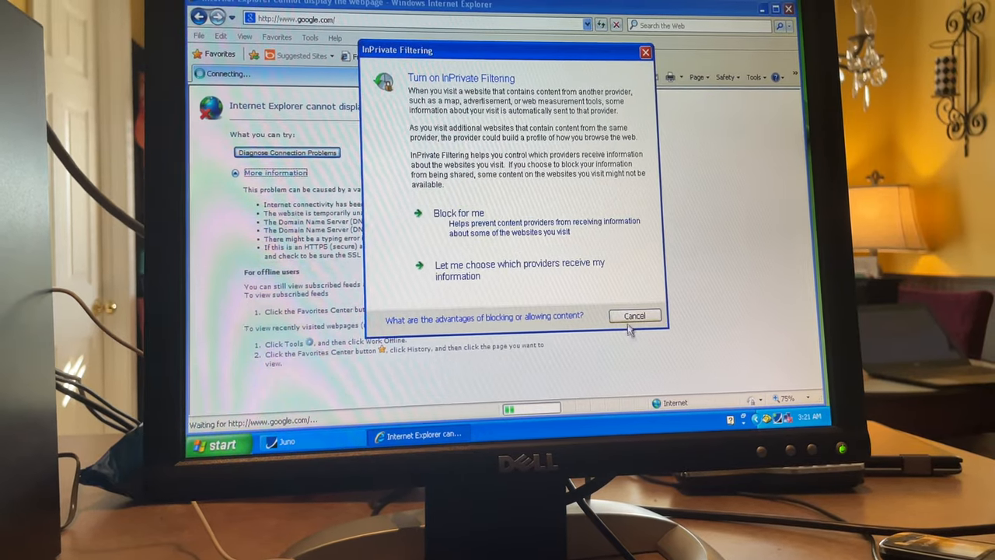
pyautogui.click(634, 315)
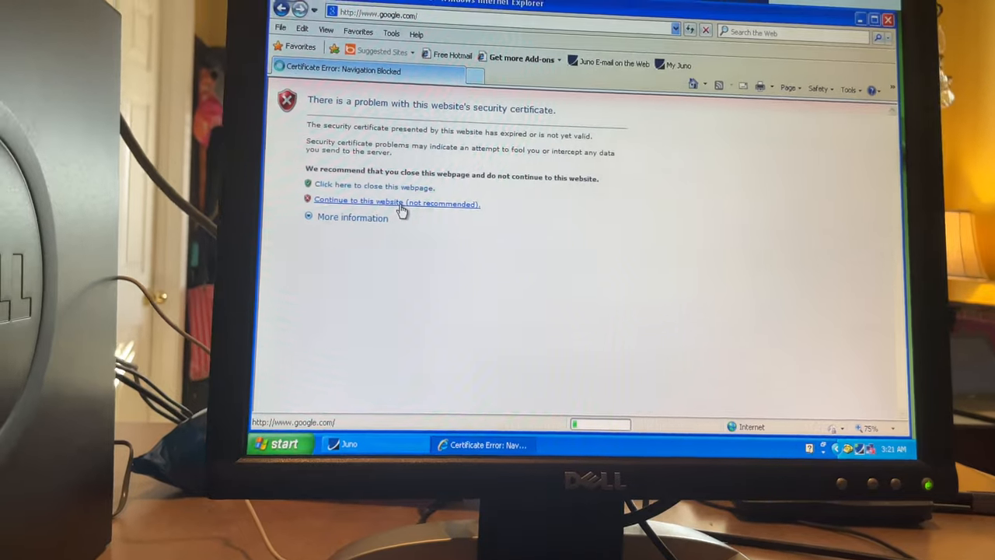
pyautogui.click(370, 201)
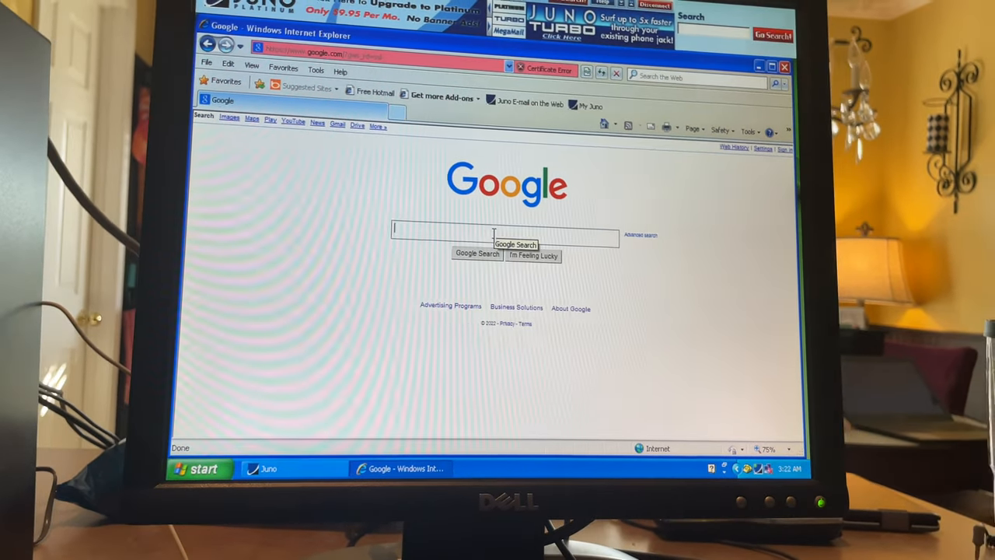
pyautogui.write('lonewolf1978')
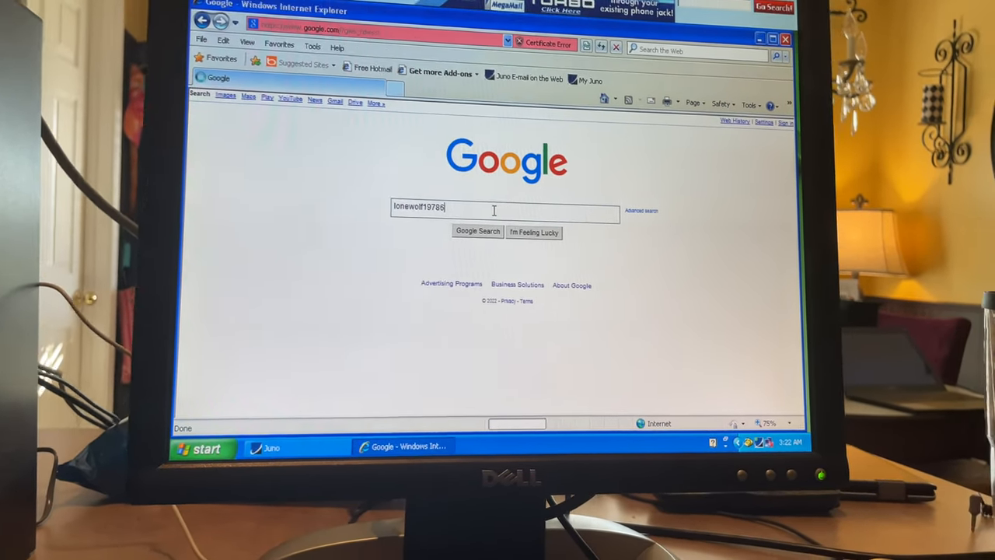
pyautogui.click(477, 231)
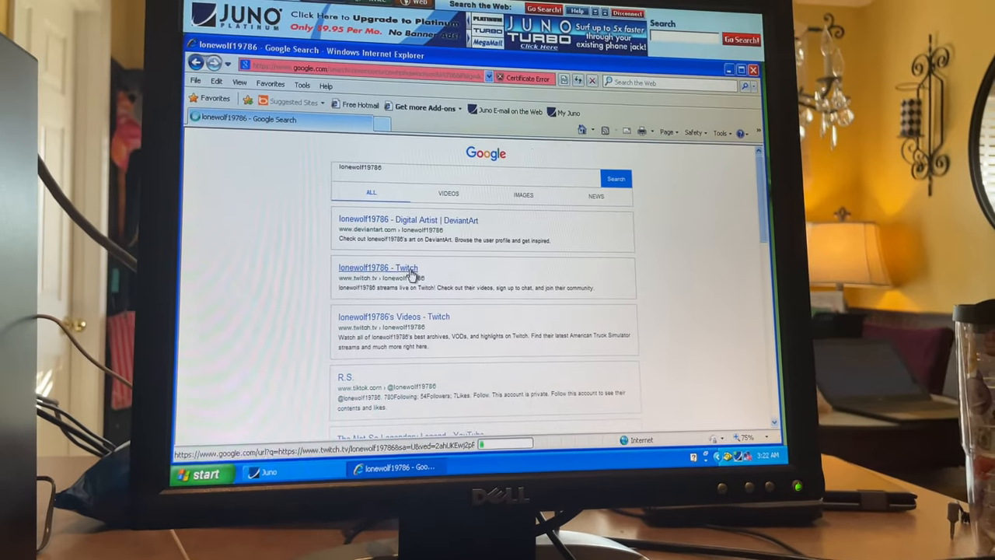
pyautogui.scroll(-3)
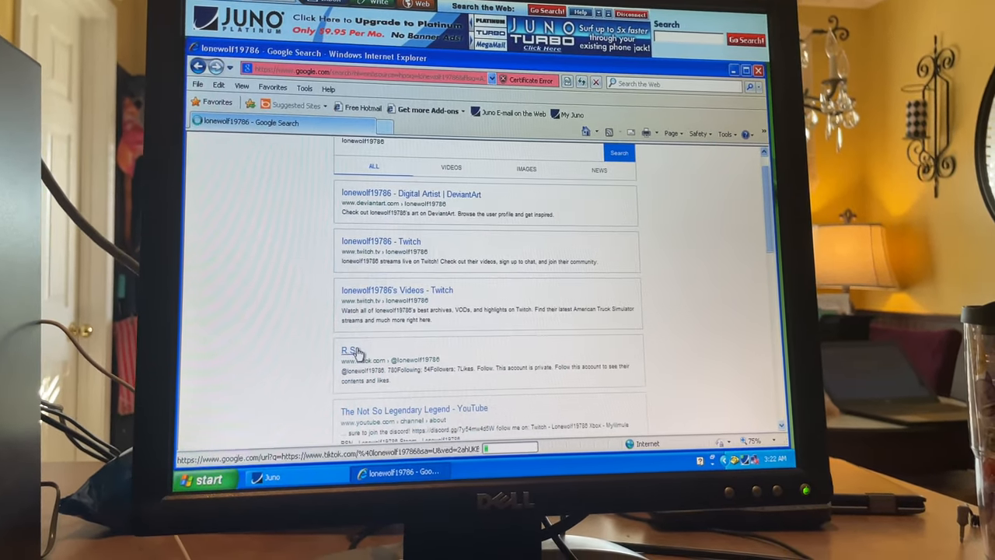
pyautogui.scroll(-3)
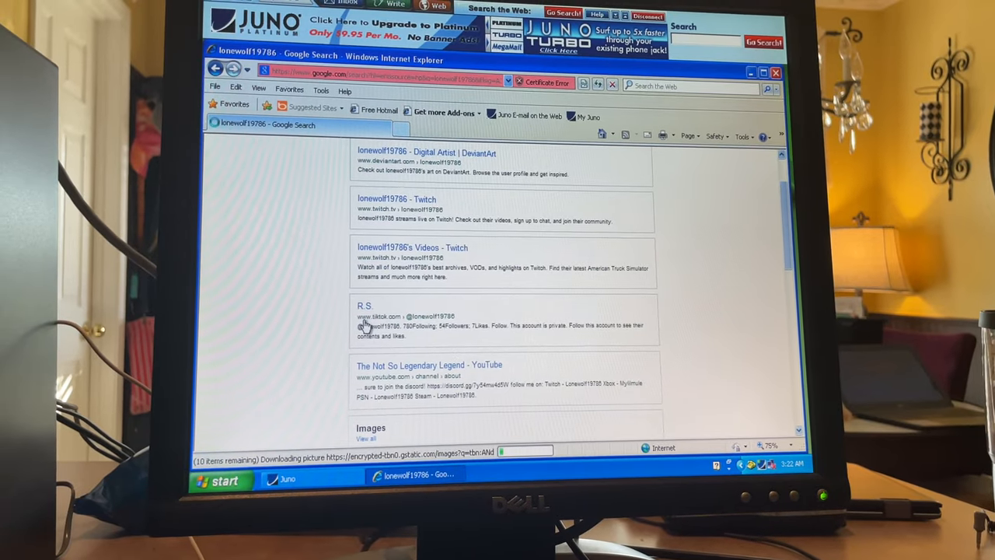
pyautogui.scroll(-3)
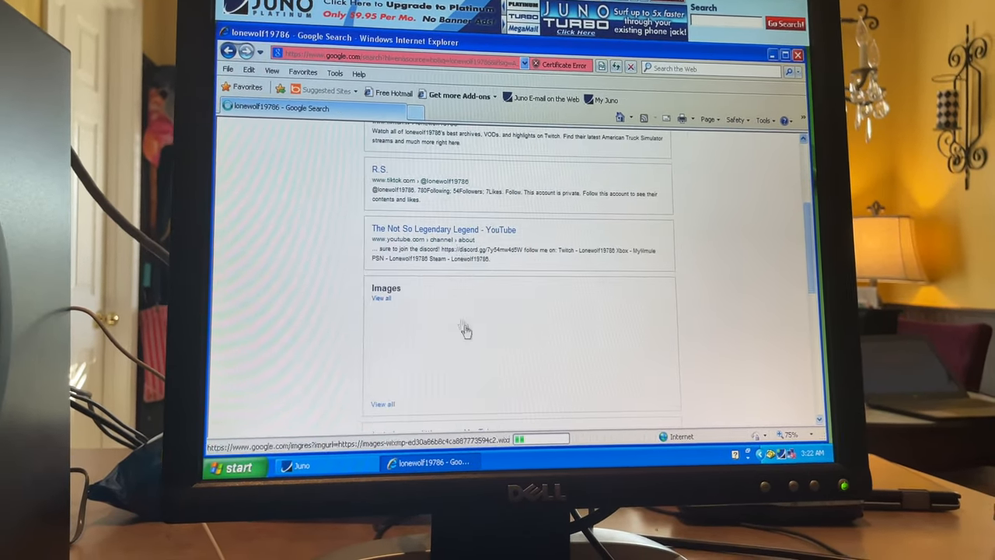
pyautogui.scroll(-3)
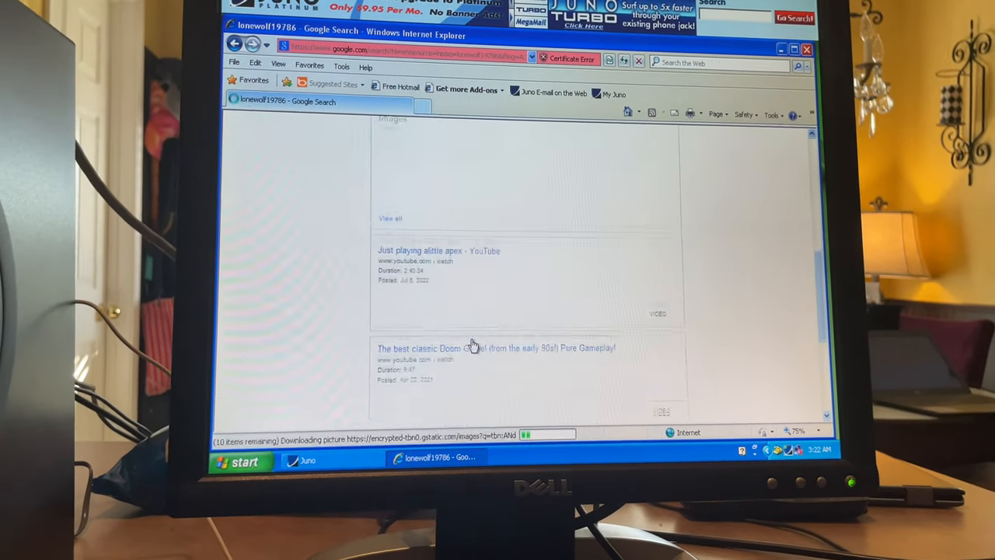
# Scroll up and down over the DeviantArt, Twitch, TikTok, YouTube and image results
pyautogui.scroll(3)
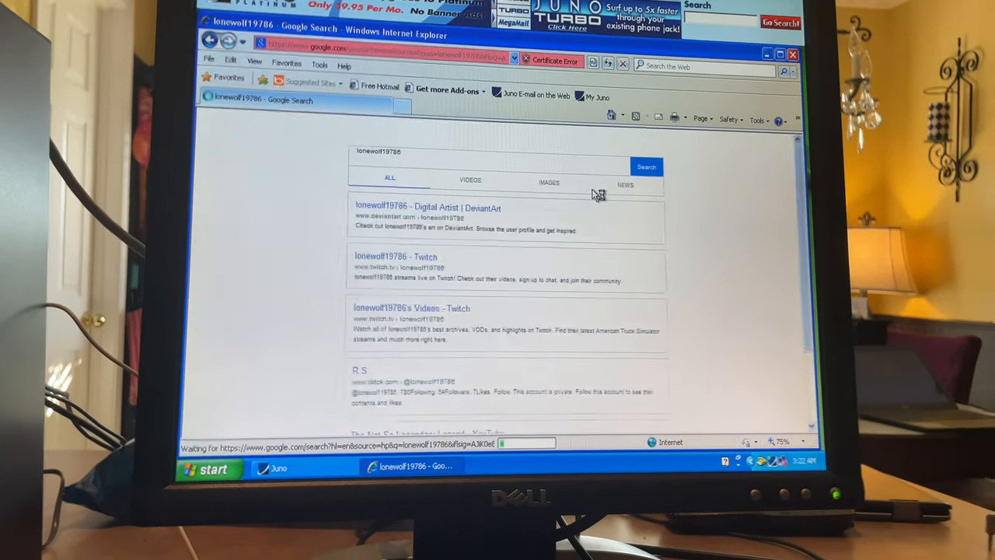
pyautogui.scroll(-3)
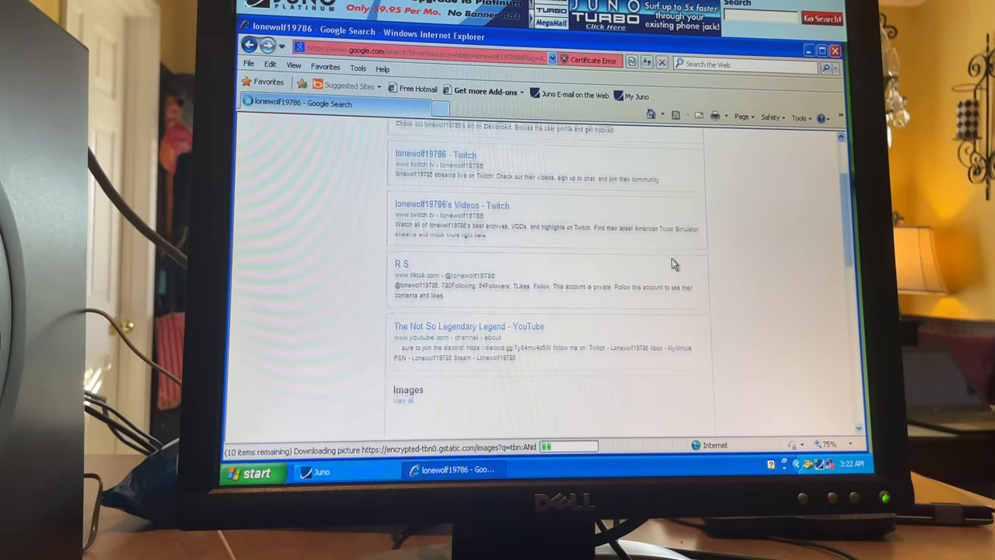
pyautogui.scroll(-3)
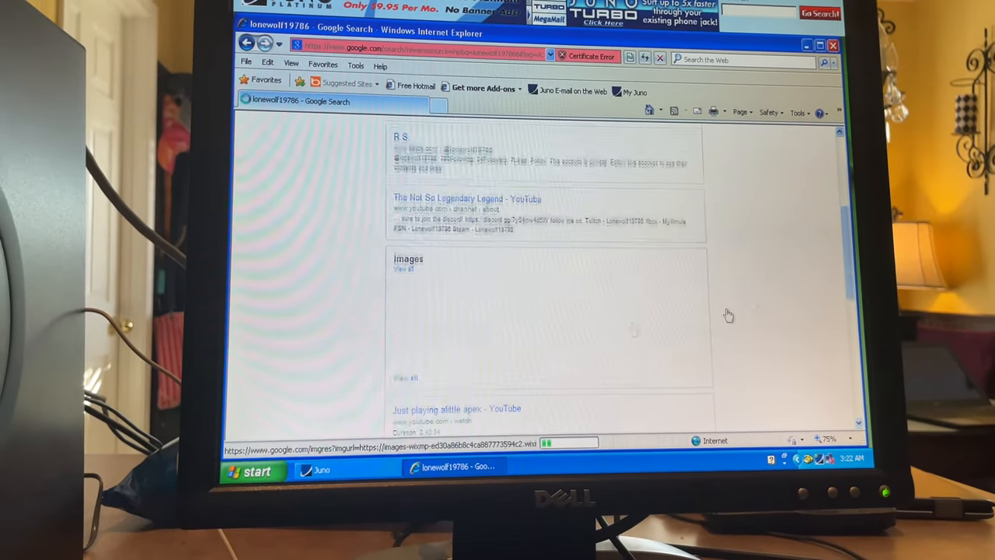
pyautogui.scroll(3)
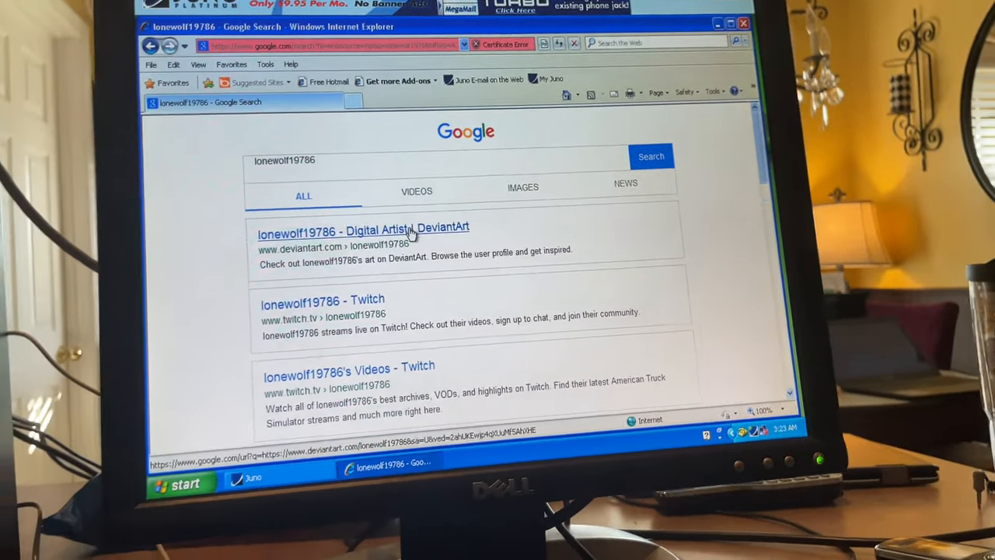
pyautogui.scroll(-3)
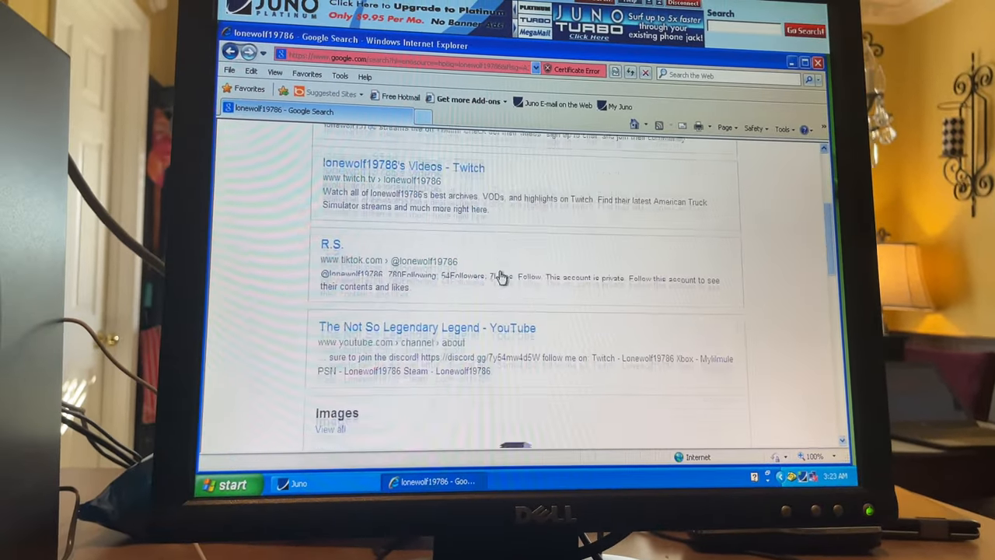
pyautogui.scroll(-3)
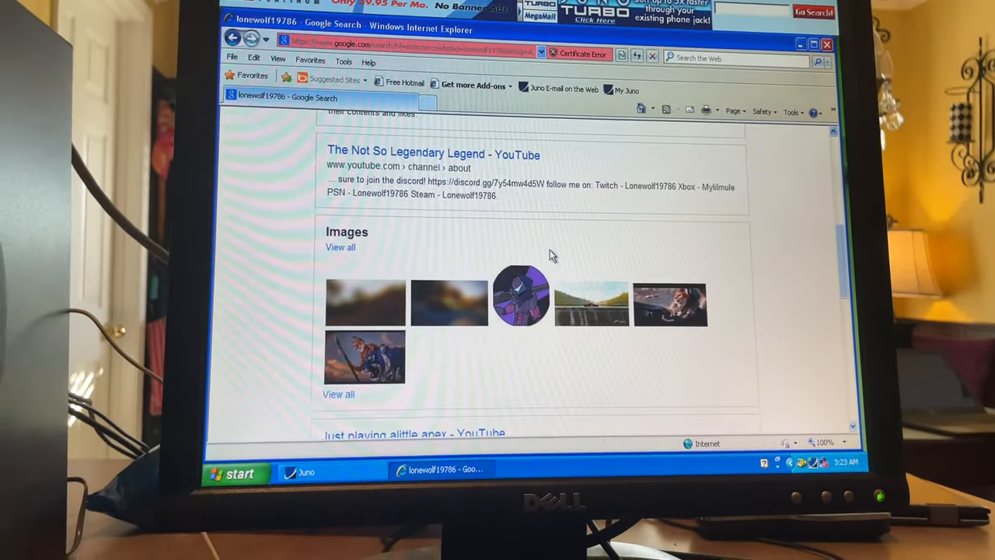
pyautogui.scroll(3)
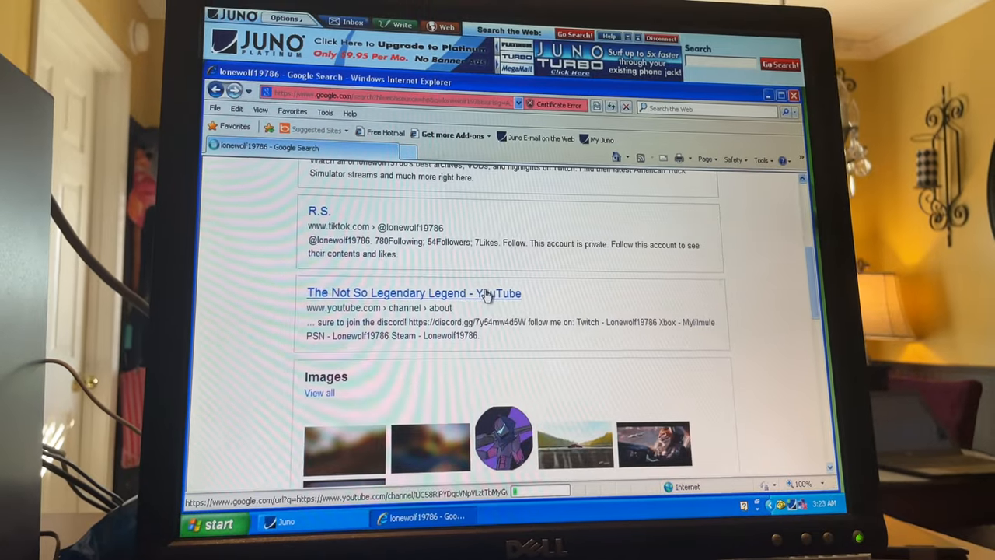
# Open The Not So Legendary Legend YouTube result, continuing past the certificate warning
pyautogui.click(412, 293)
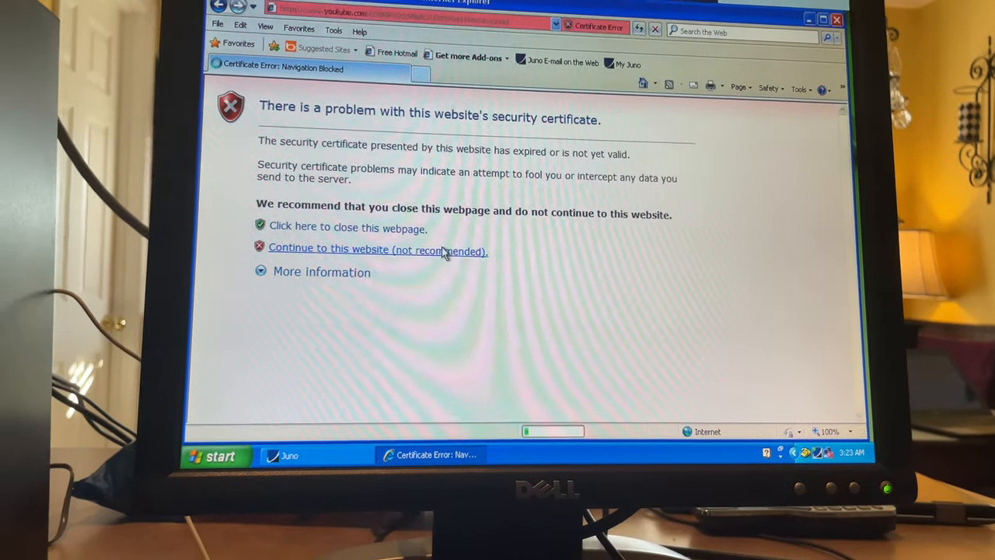
pyautogui.click(378, 250)
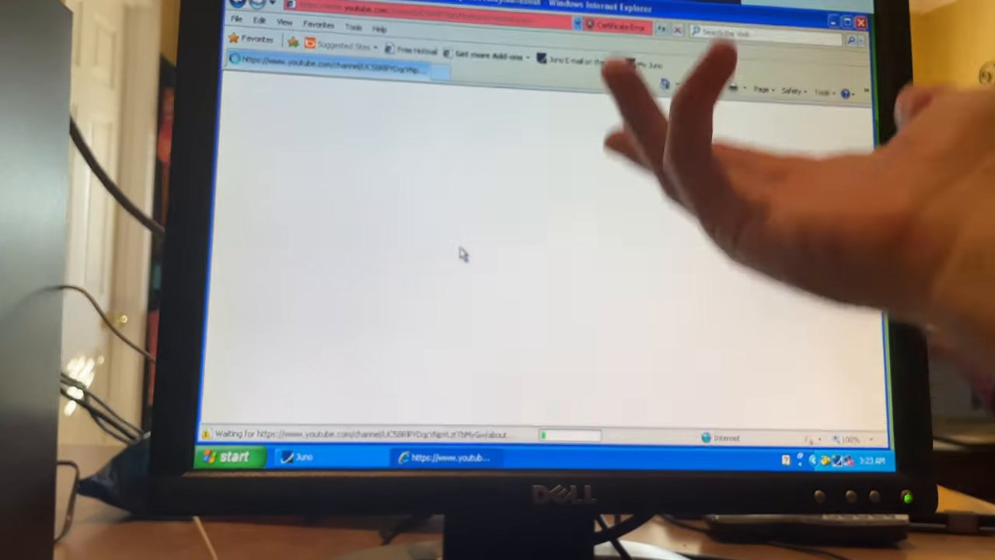